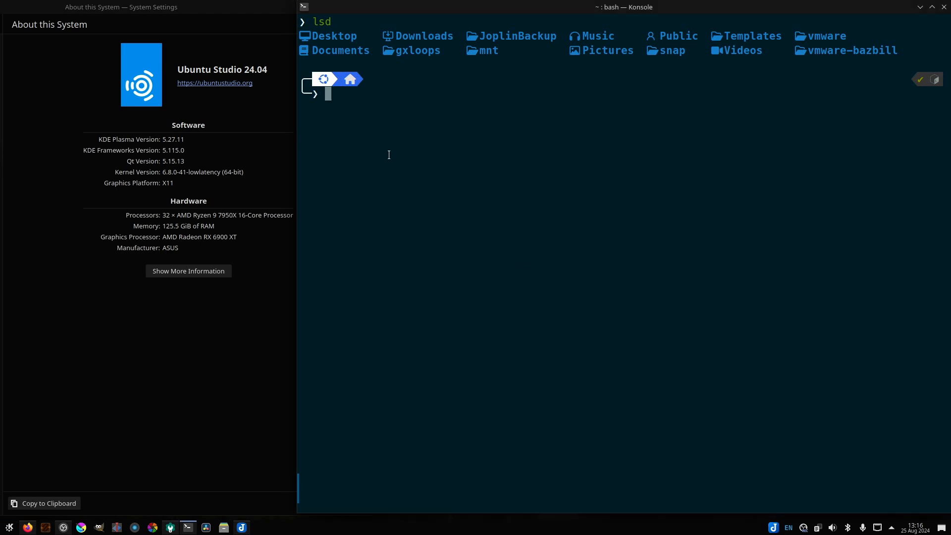
Step: Paste the multi-line apt/usermod/wget/amdgpu-install preparation script at the prompt without running it
{"action": "right_click", "coordinate": [388, 155]}
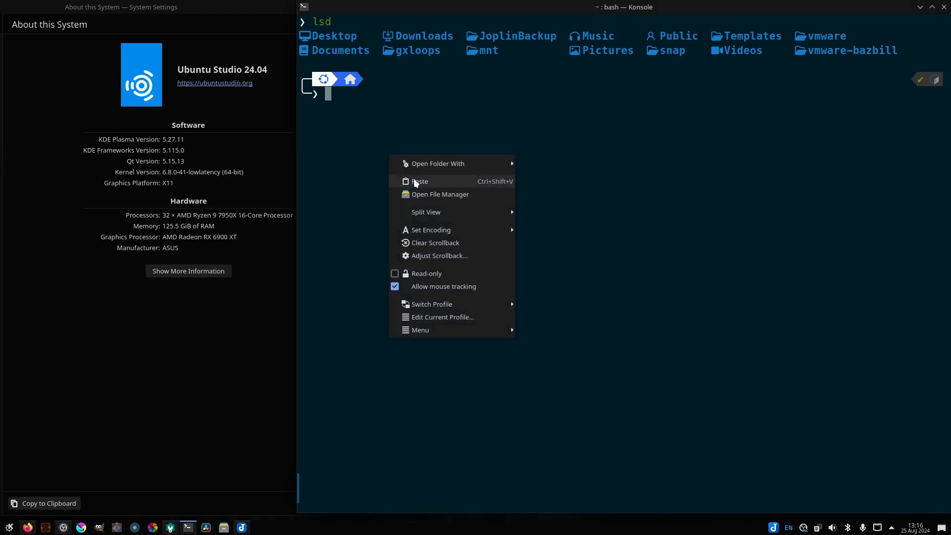
{"action": "left_click", "coordinate": [419, 181]}
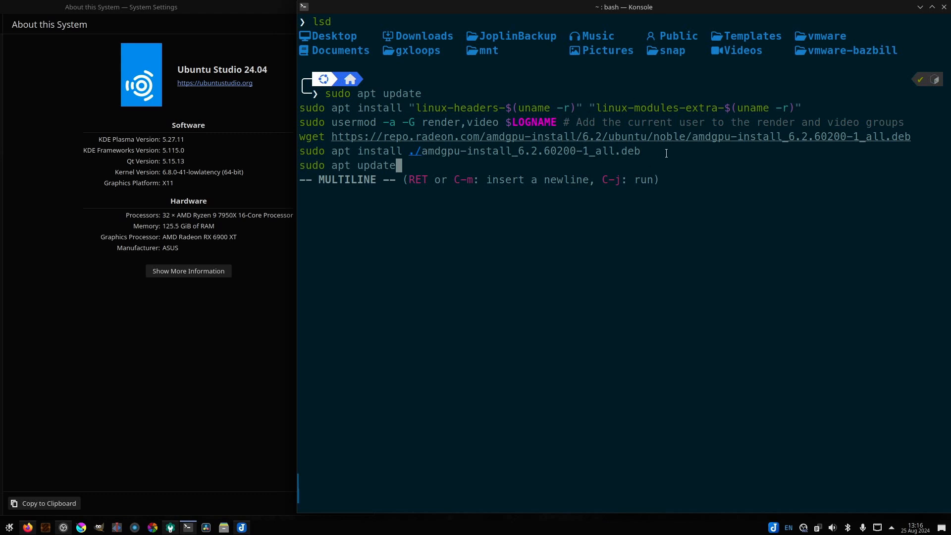
{"action": "mouse_move", "coordinate": [321, 170]}
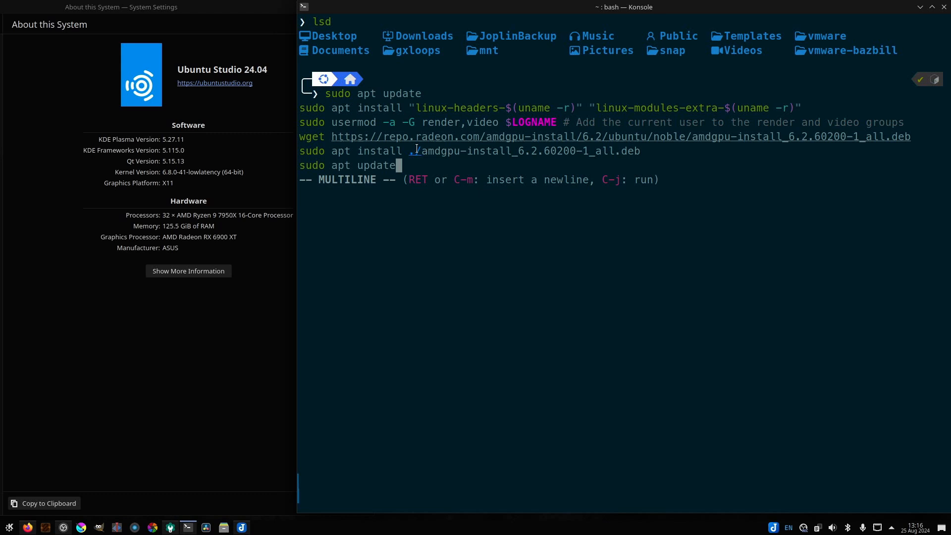
{"action": "key", "text": "Return"}
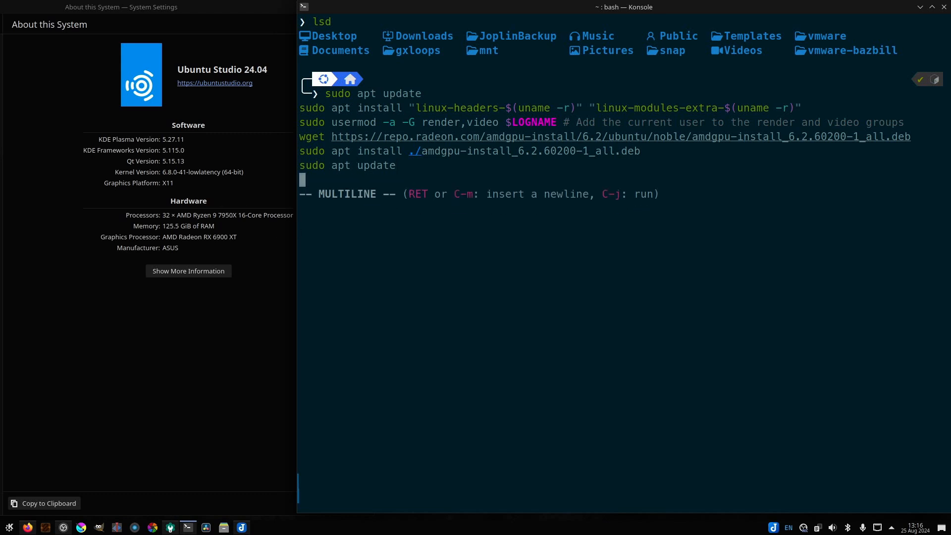
{"action": "mouse_move", "coordinate": [740, 160]}
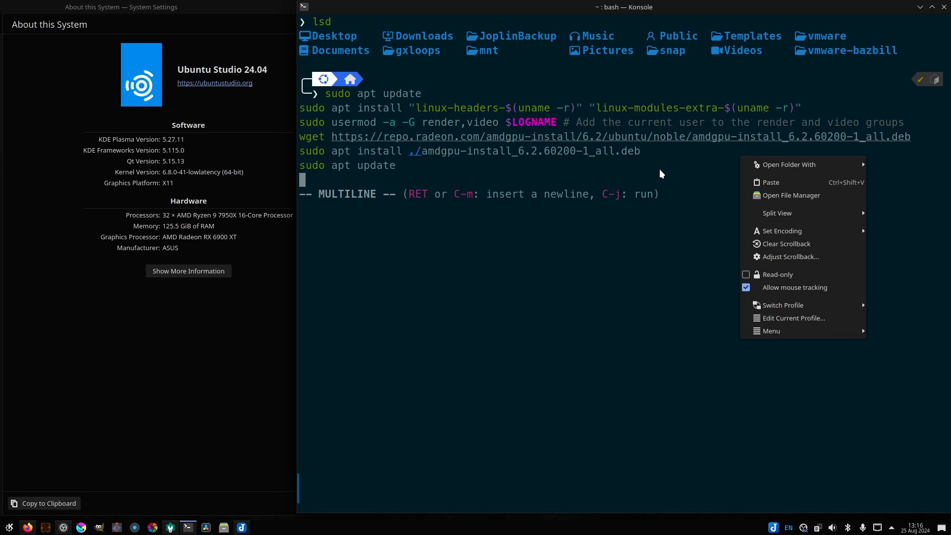
{"action": "left_click", "coordinate": [479, 170]}
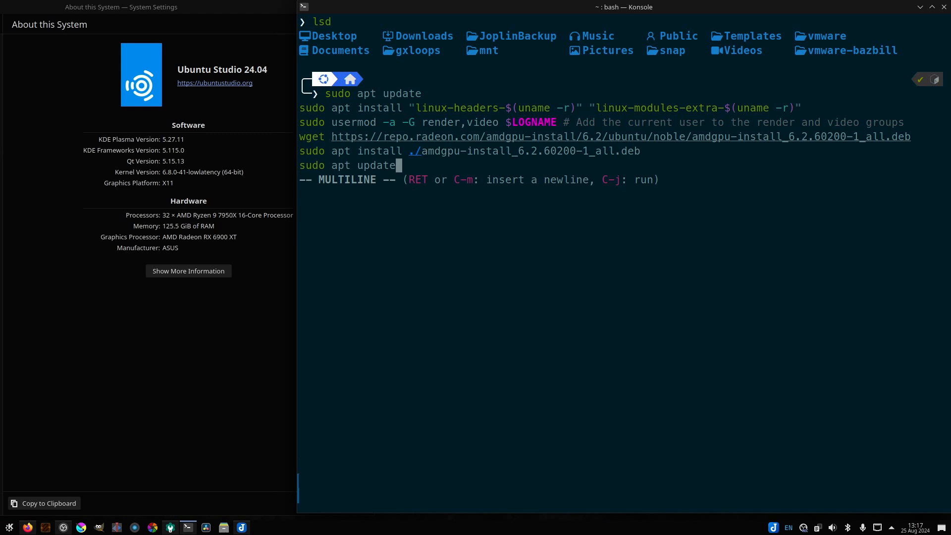
Step: Run the pasted setup batch, then amdgpu-install to list its usecases including opencl
{"action": "key", "text": "Return"}
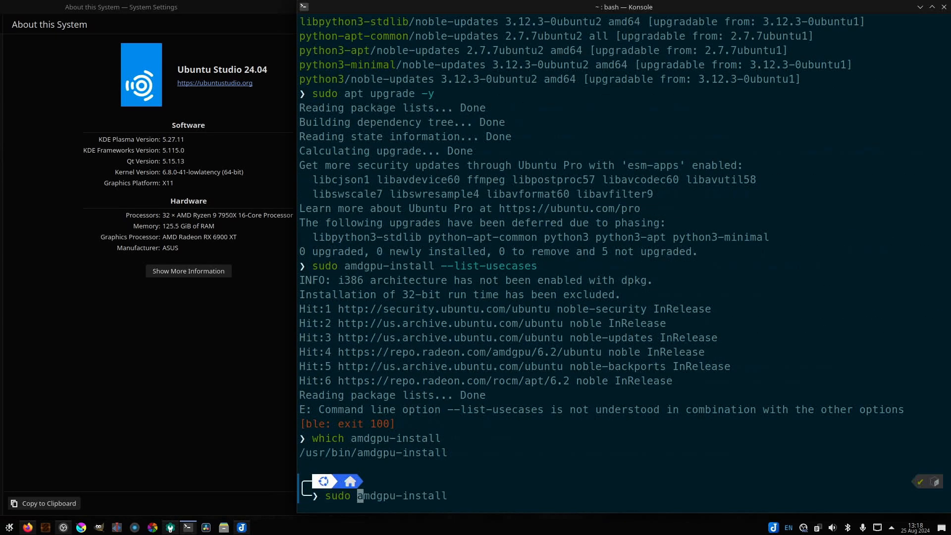
{"action": "key", "text": "Return"}
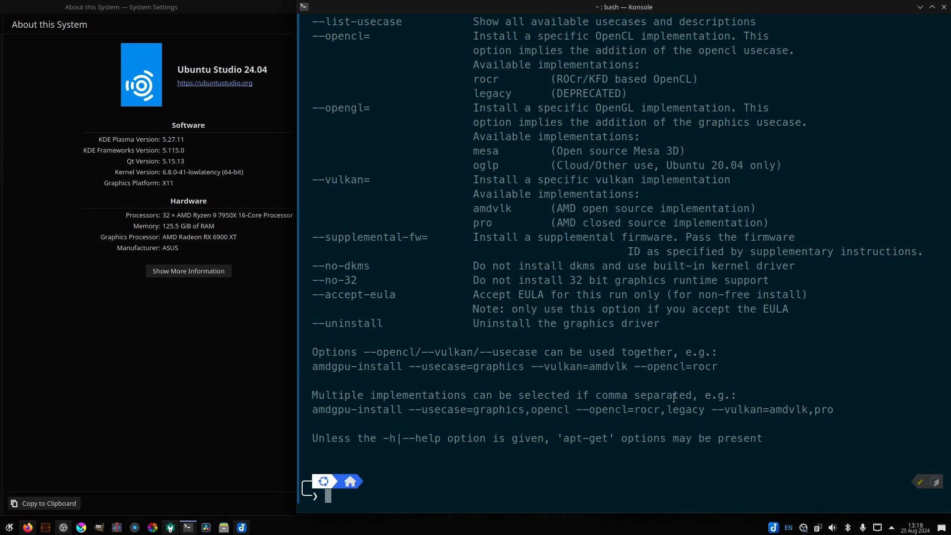
{"action": "type", "text": "which amdgpu-install"}
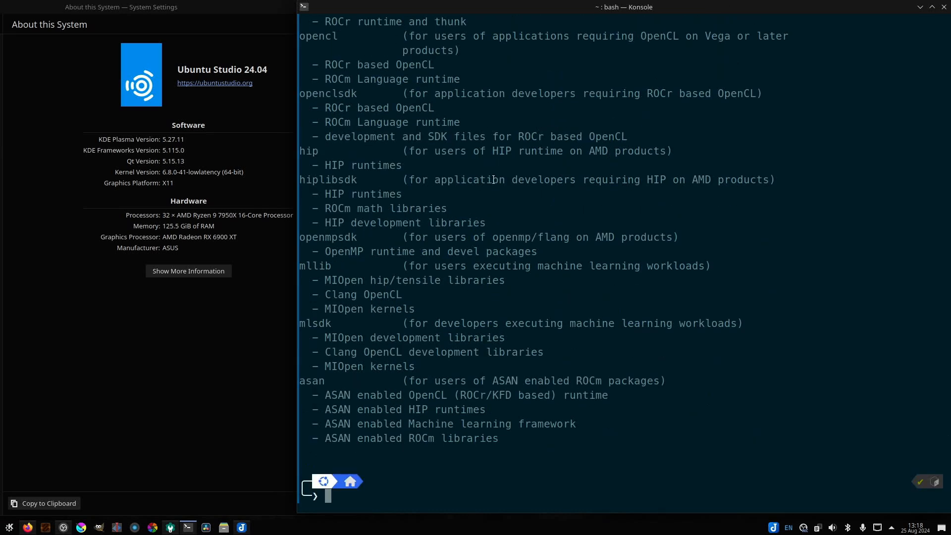
{"action": "mouse_move", "coordinate": [338, 40]}
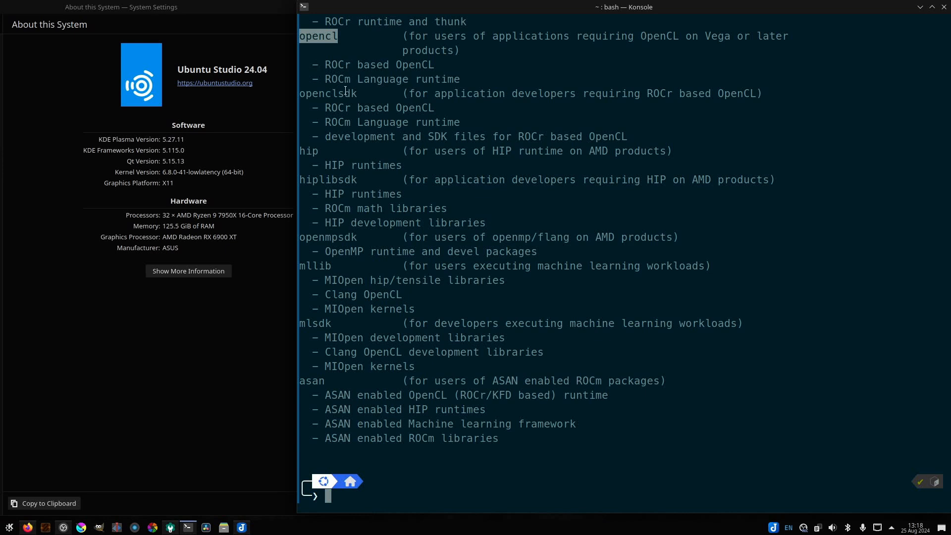
{"action": "mouse_move", "coordinate": [350, 83]}
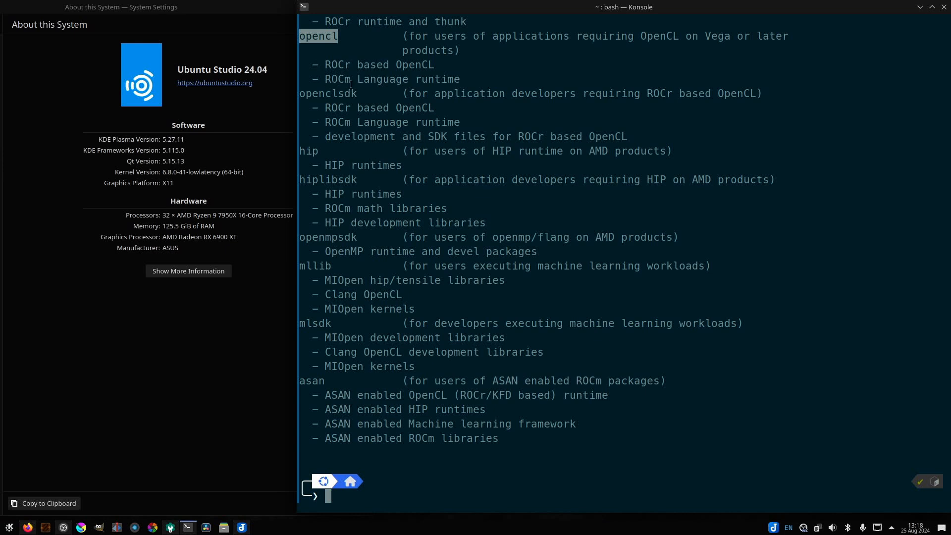
{"action": "mouse_move", "coordinate": [429, 32]}
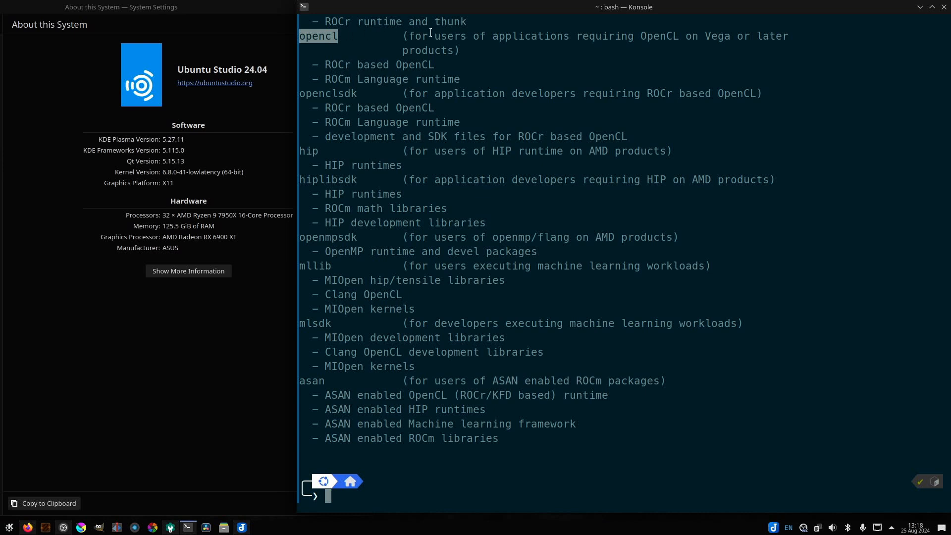
Step: Run sudo amdgpu-install --usecase=graphics,rocm,dkms,opencl -y to install ROCm 6.2.0 packages
{"action": "scroll", "scroll_direction": "up", "scroll_amount": 3}
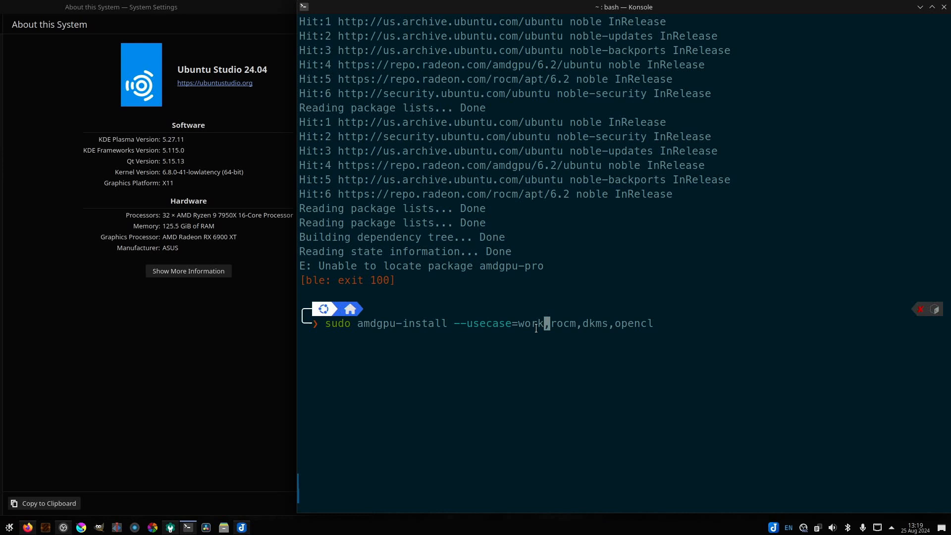
{"action": "type", "text": "graphi"}
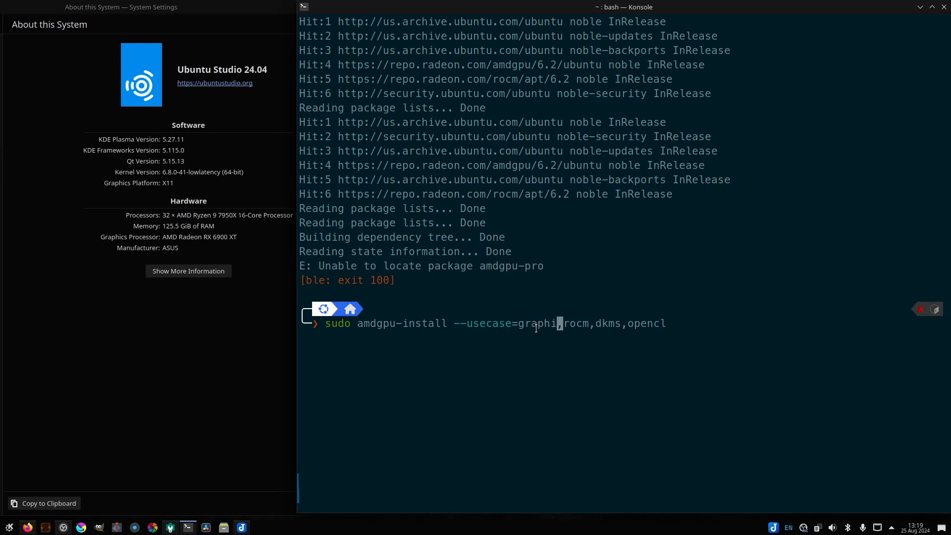
{"action": "type", "text": "cs,"}
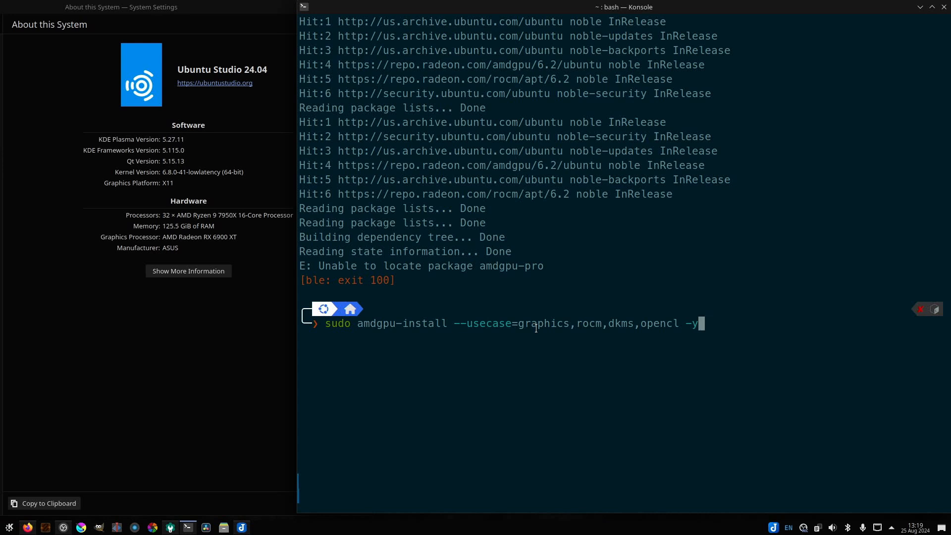
{"action": "key", "text": "Return"}
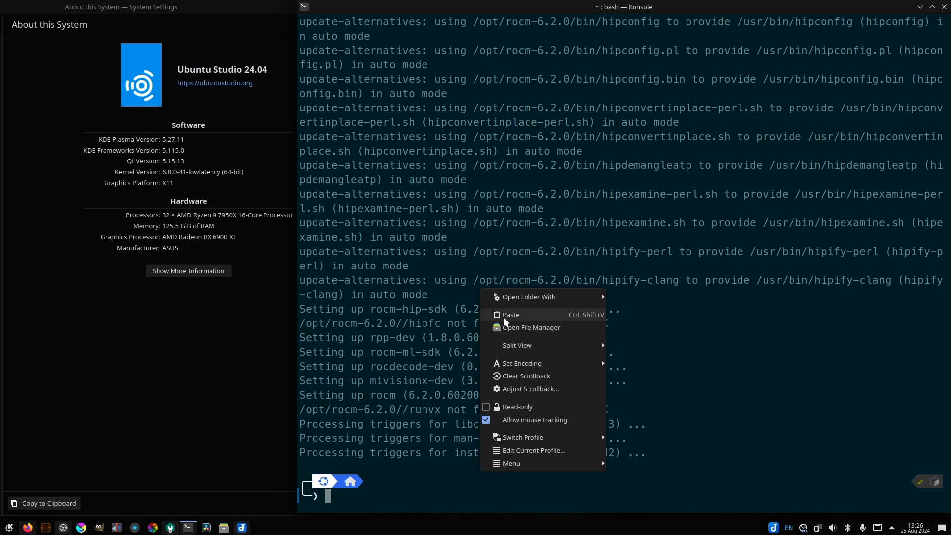
Step: Add the user to render and video groups and register the ROCm library paths for the linker
{"action": "left_click", "coordinate": [511, 314]}
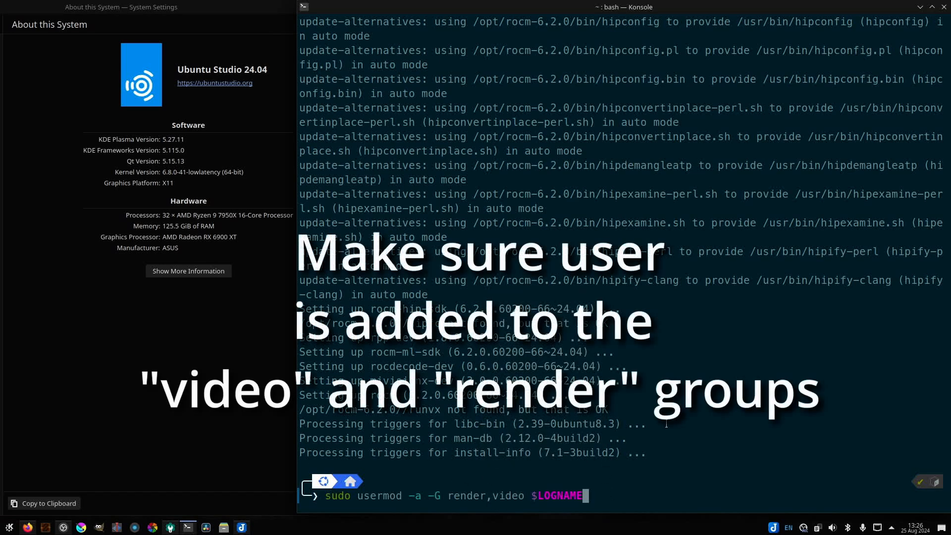
{"action": "key", "text": "Return"}
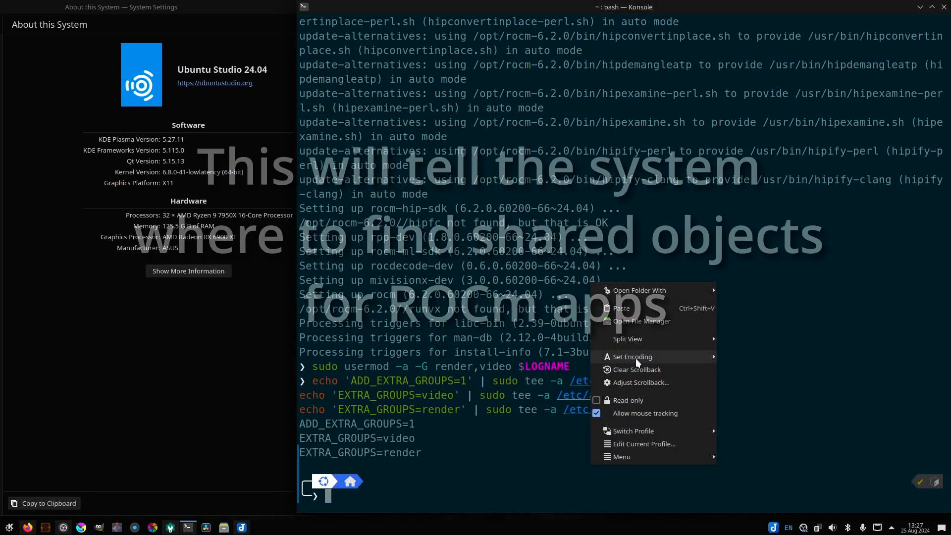
{"action": "left_click", "coordinate": [619, 309]}
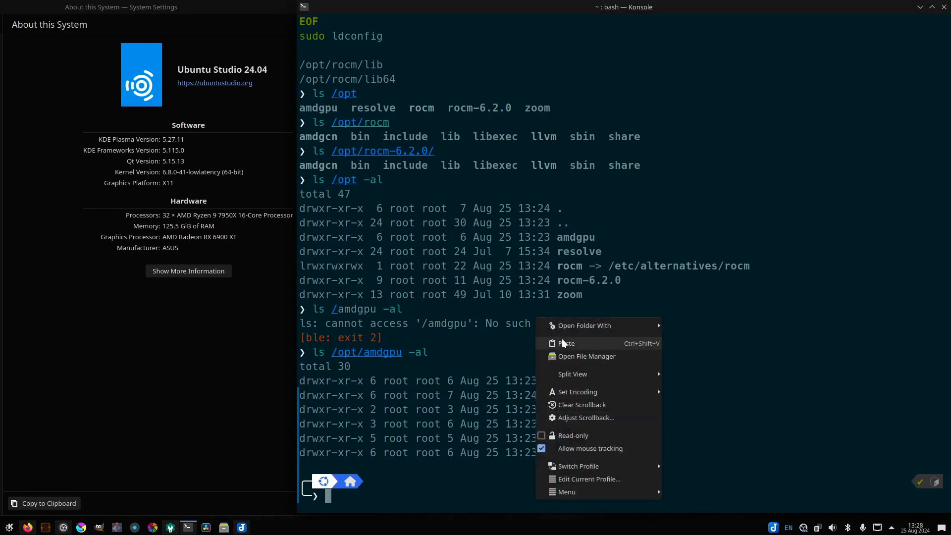
Step: Add the ROCm 6.2.0 bin folder to PATH via /etc/profile.d/rocm-path.sh and show the script
{"action": "left_click", "coordinate": [565, 343]}
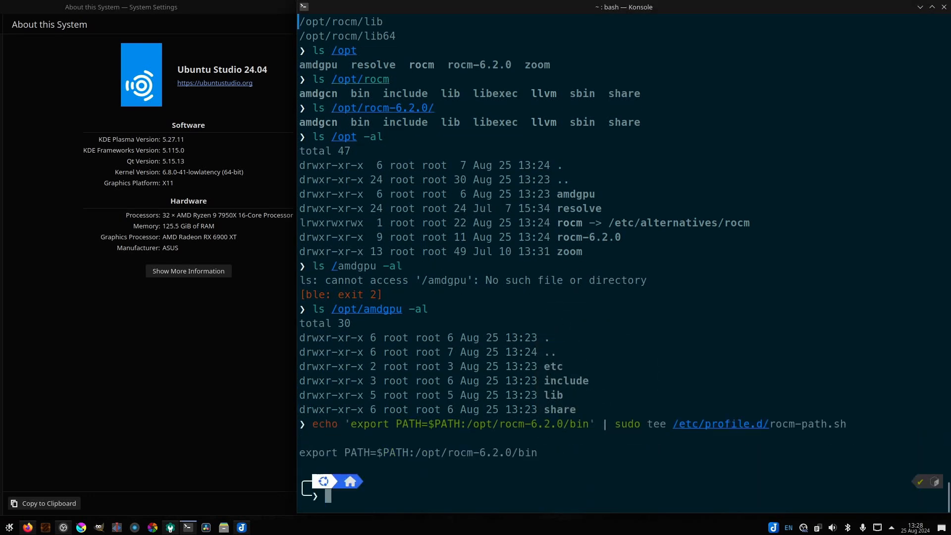
{"action": "type", "text": "cat /etc/ld.so.conf.d/"}
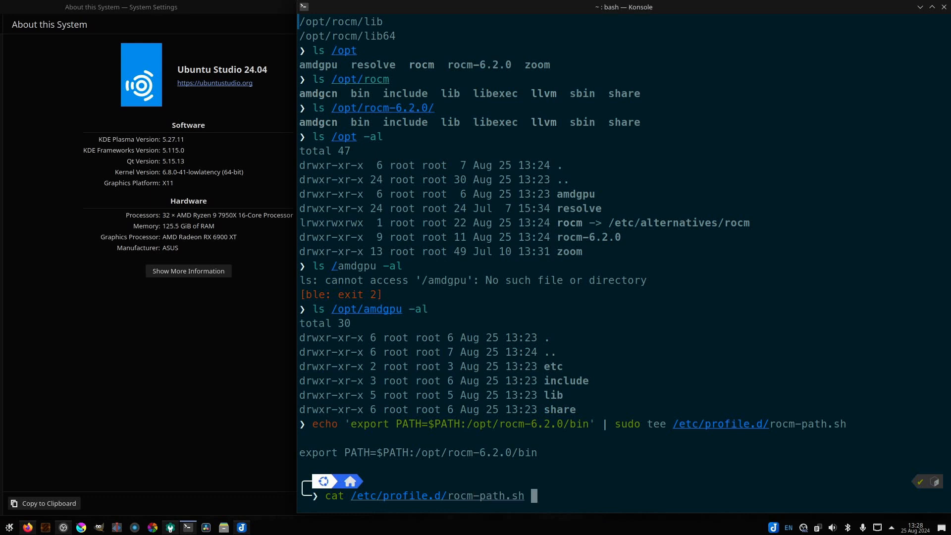
{"action": "key", "text": "Return"}
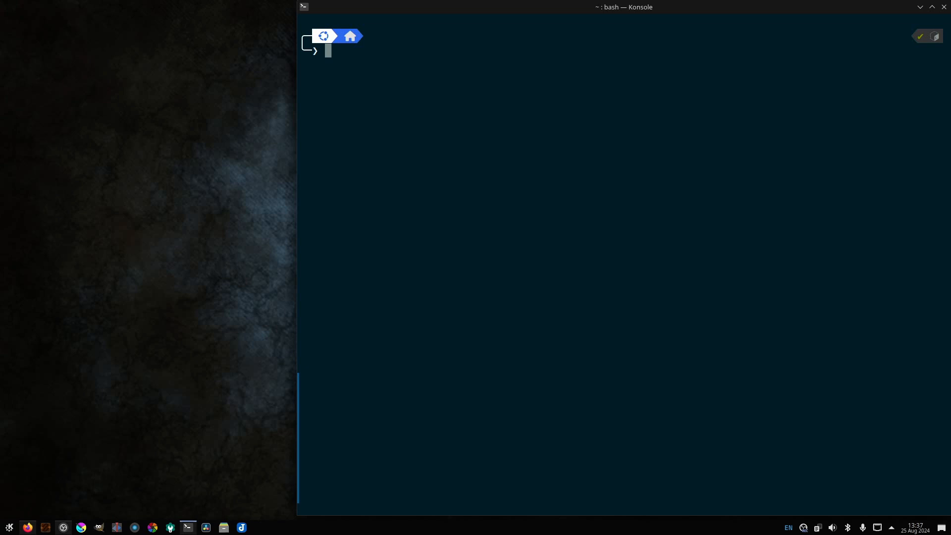
Step: Check dkms status for amdgpu, page through rocminfo for gfx1030, and list OpenCL devices with clinfo
{"action": "type", "text": "dkms status"}
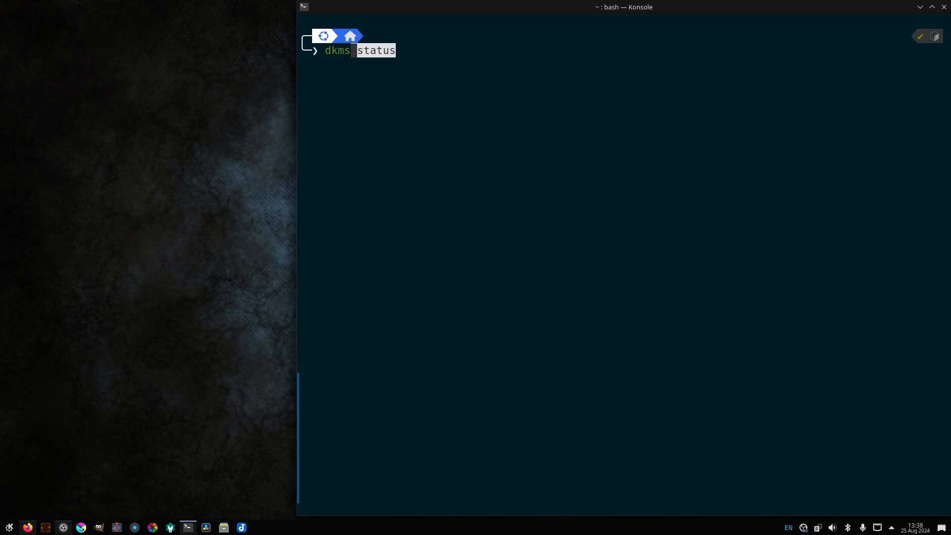
{"action": "key", "text": "Return"}
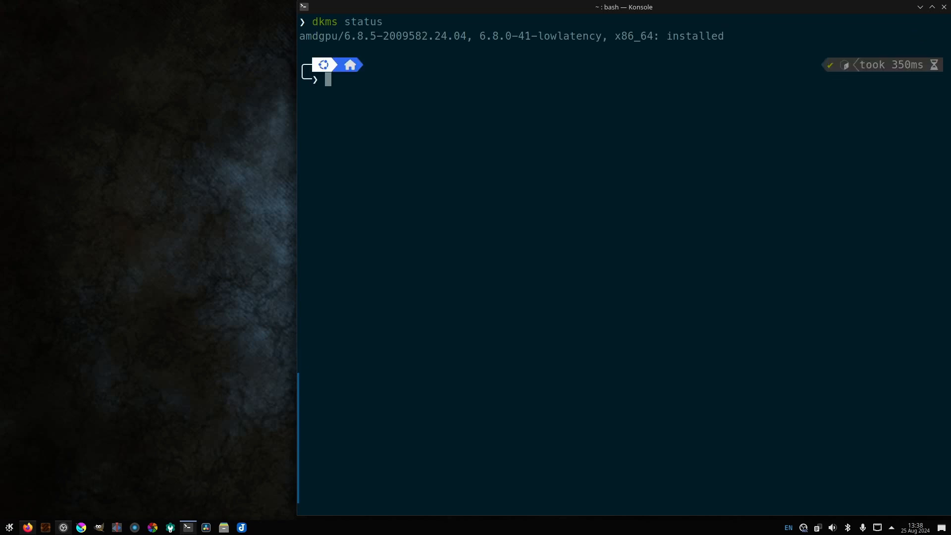
{"action": "type", "text": "rocminfo | more"}
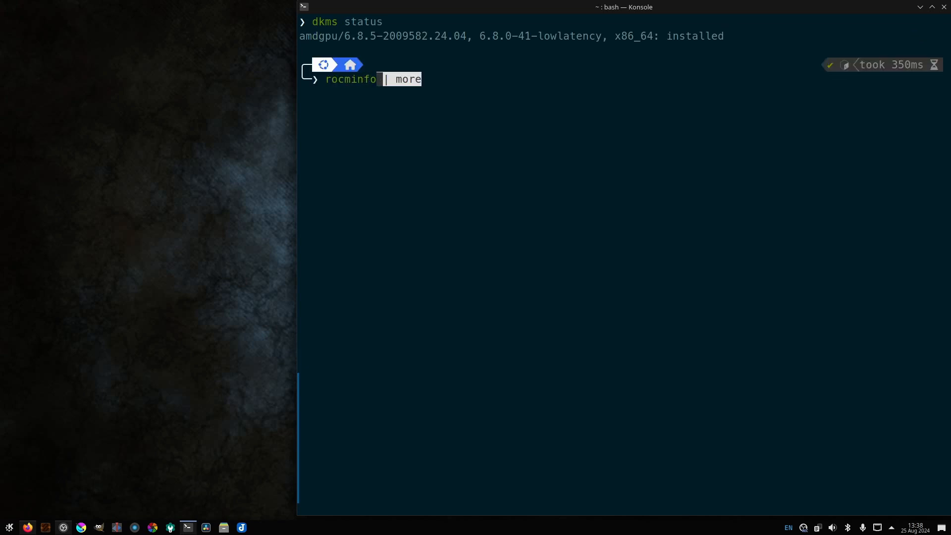
{"action": "key", "text": "Return"}
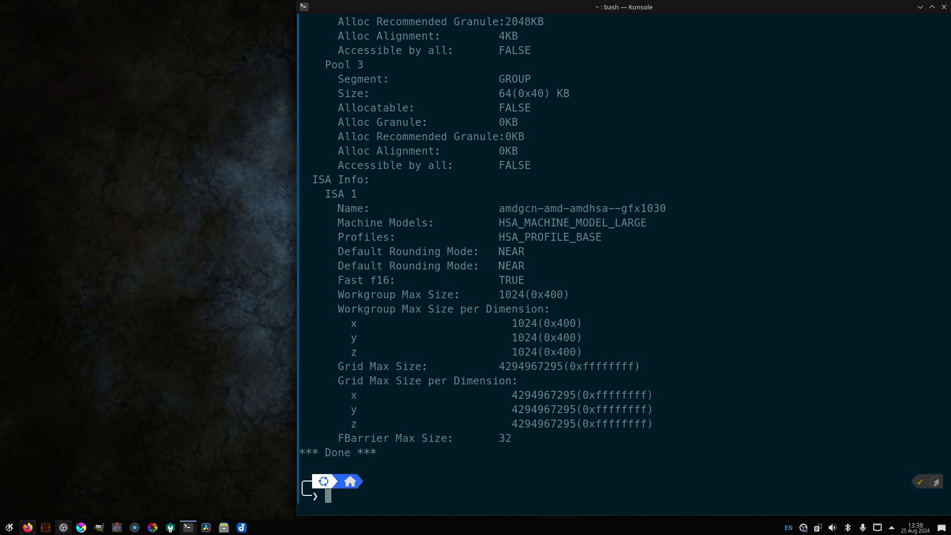
{"action": "type", "text": "clinfo"}
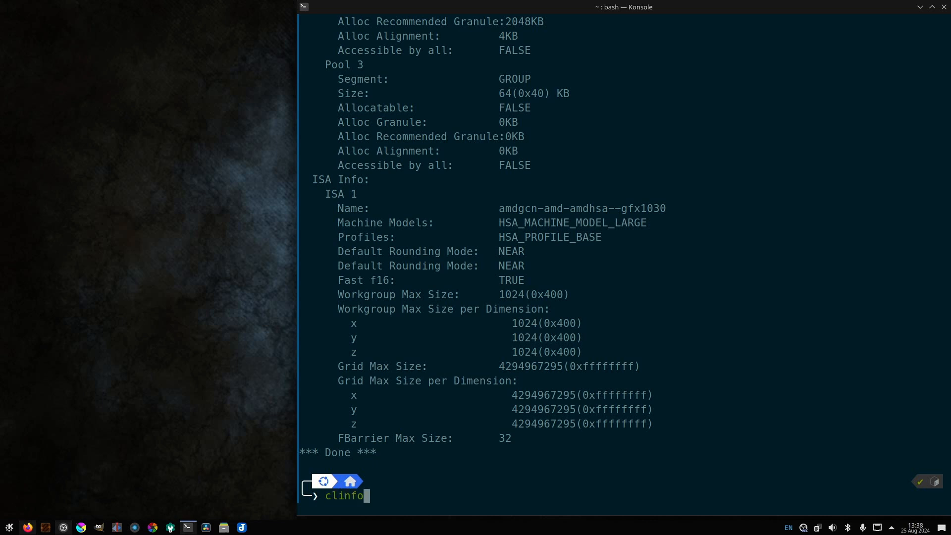
{"action": "key", "text": "Return"}
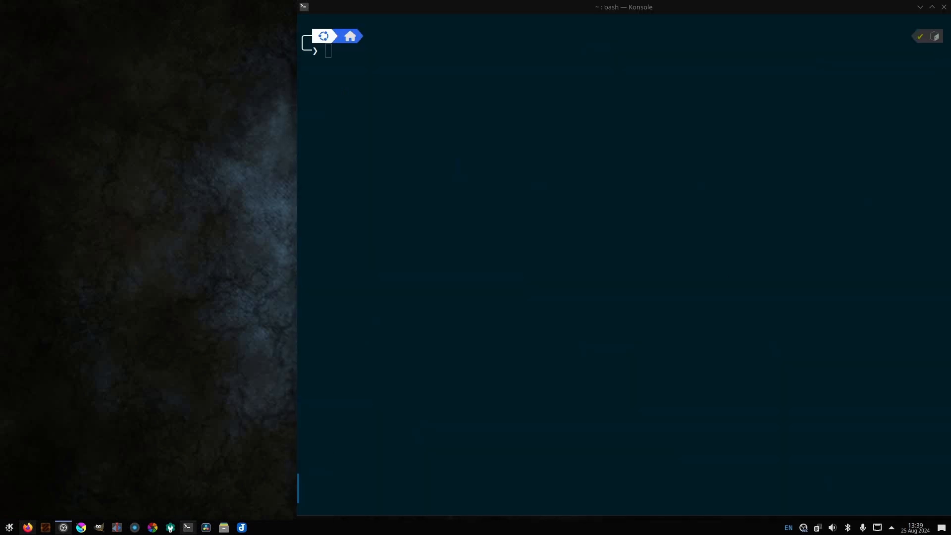
Step: Launch Resolve, open the AMD-GPU project, and confirm Memory and GPU preferences list the RX 6900 XT under OpenCL
{"action": "left_click", "coordinate": [206, 526]}
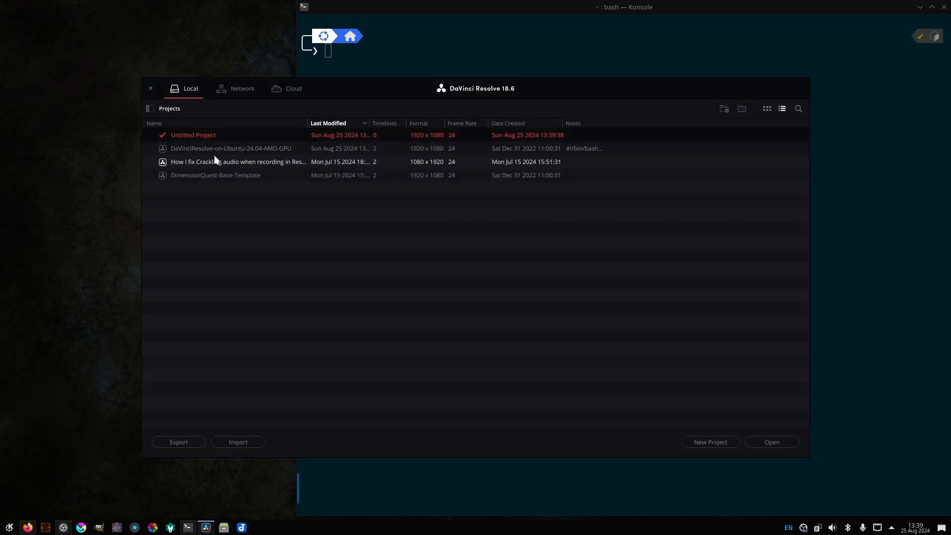
{"action": "double_click", "coordinate": [230, 148]}
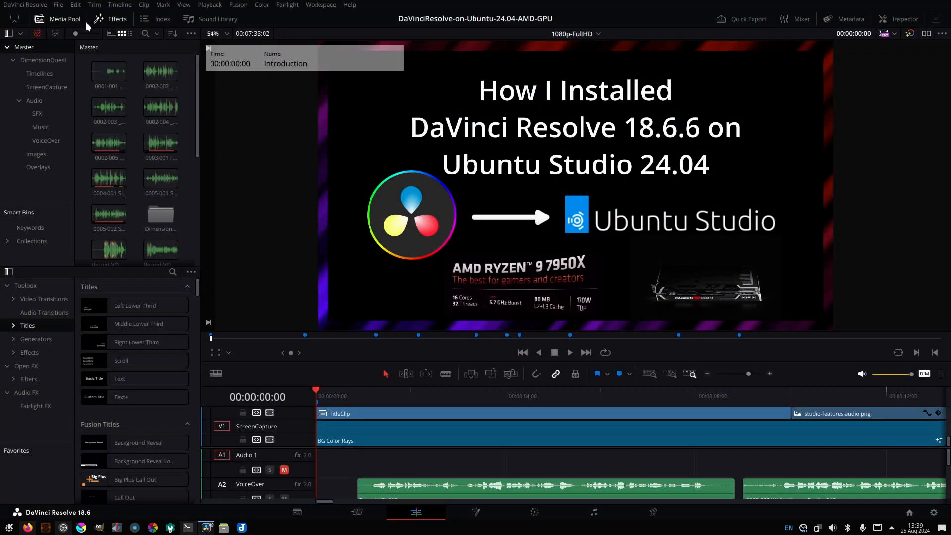
{"action": "left_click", "coordinate": [26, 5]}
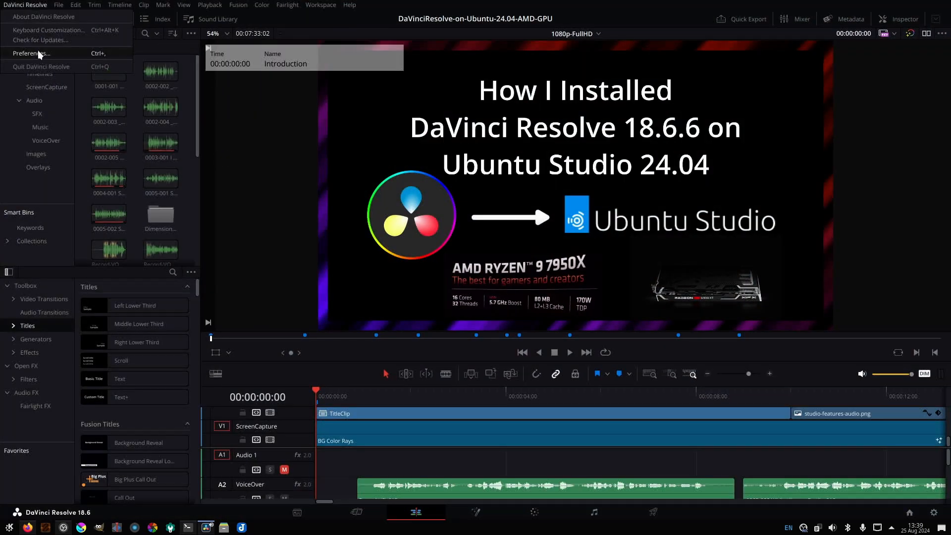
{"action": "left_click", "coordinate": [36, 53]}
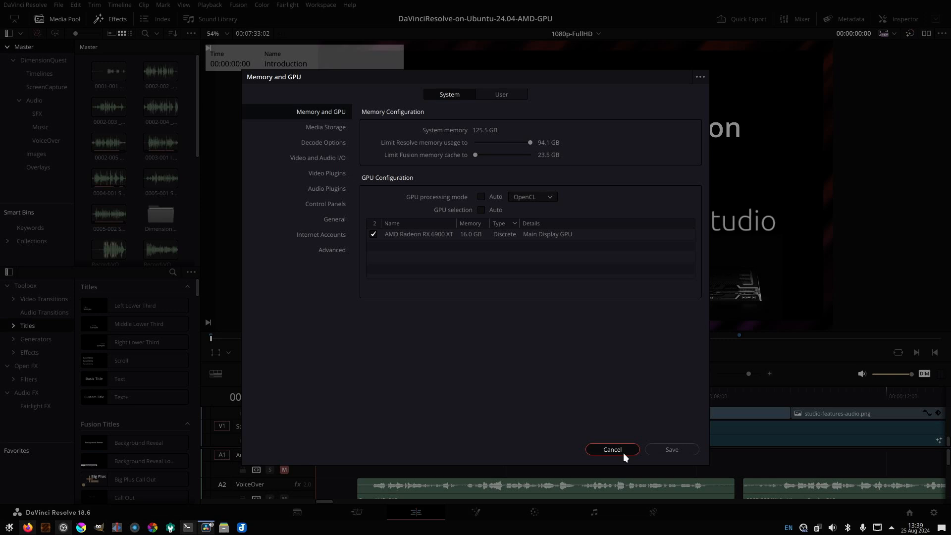
{"action": "left_click", "coordinate": [611, 449]}
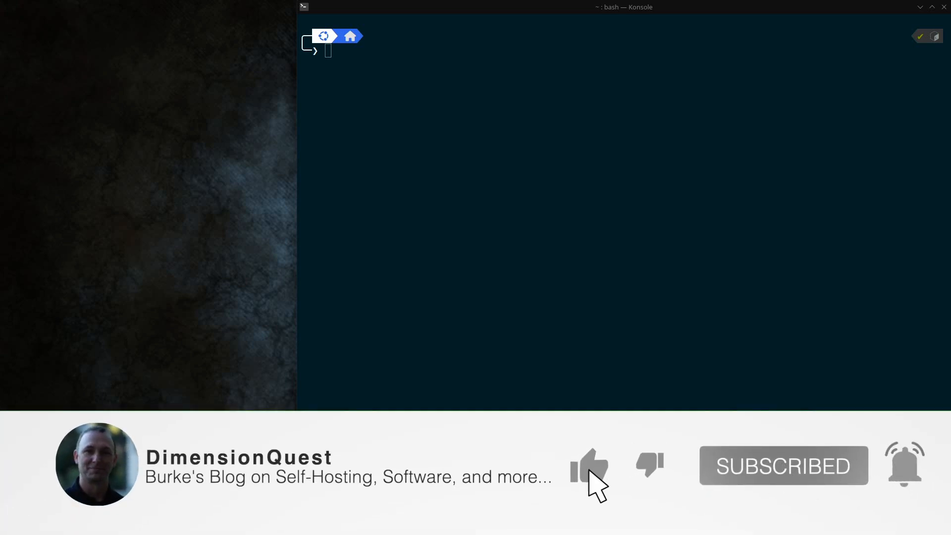
{"action": "left_click", "coordinate": [588, 466]}
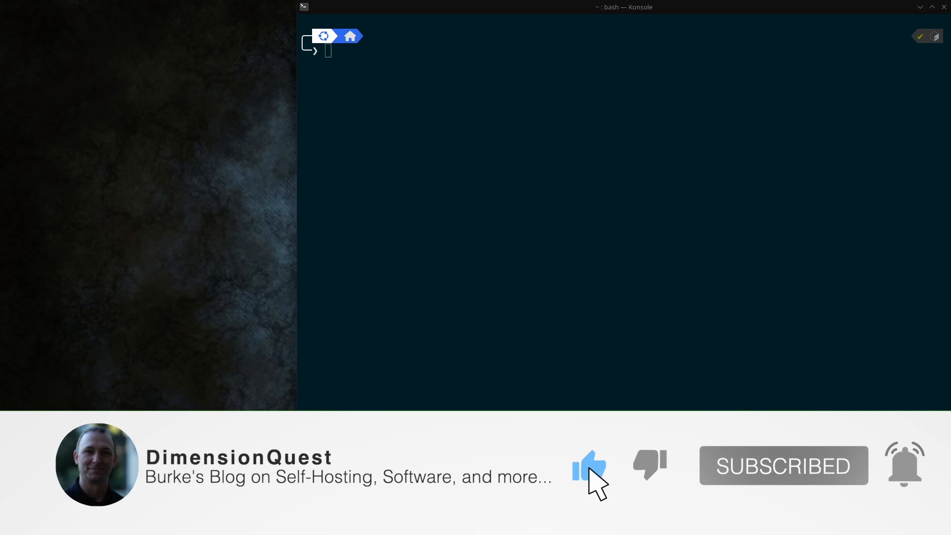